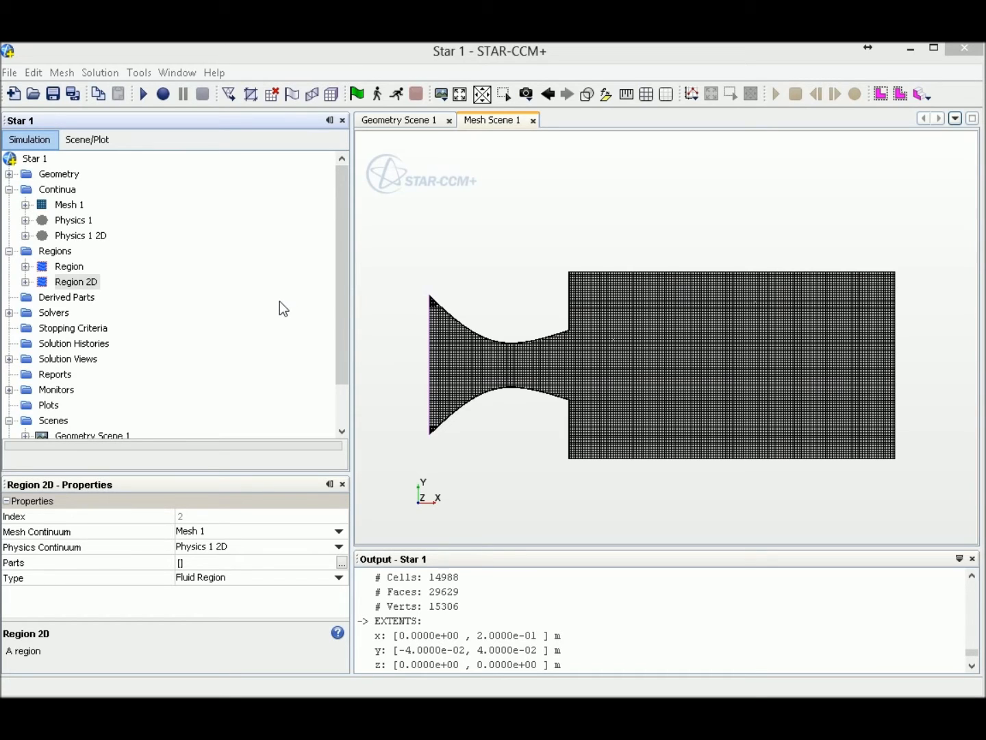
mouse_move(71, 236)
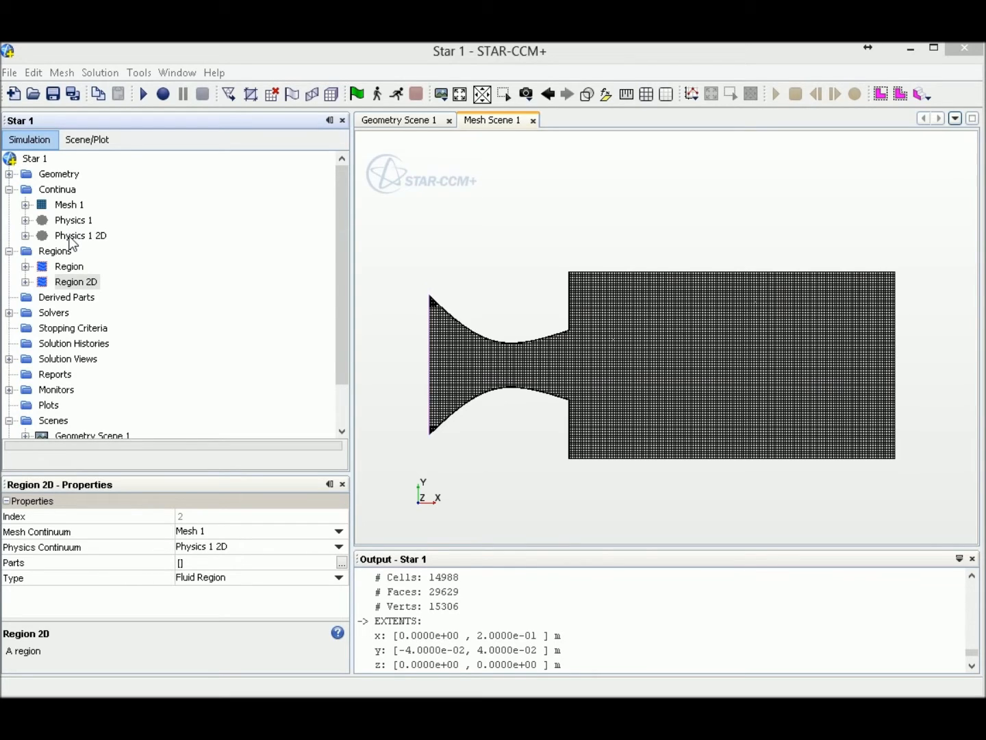
mouse_move(390, 294)
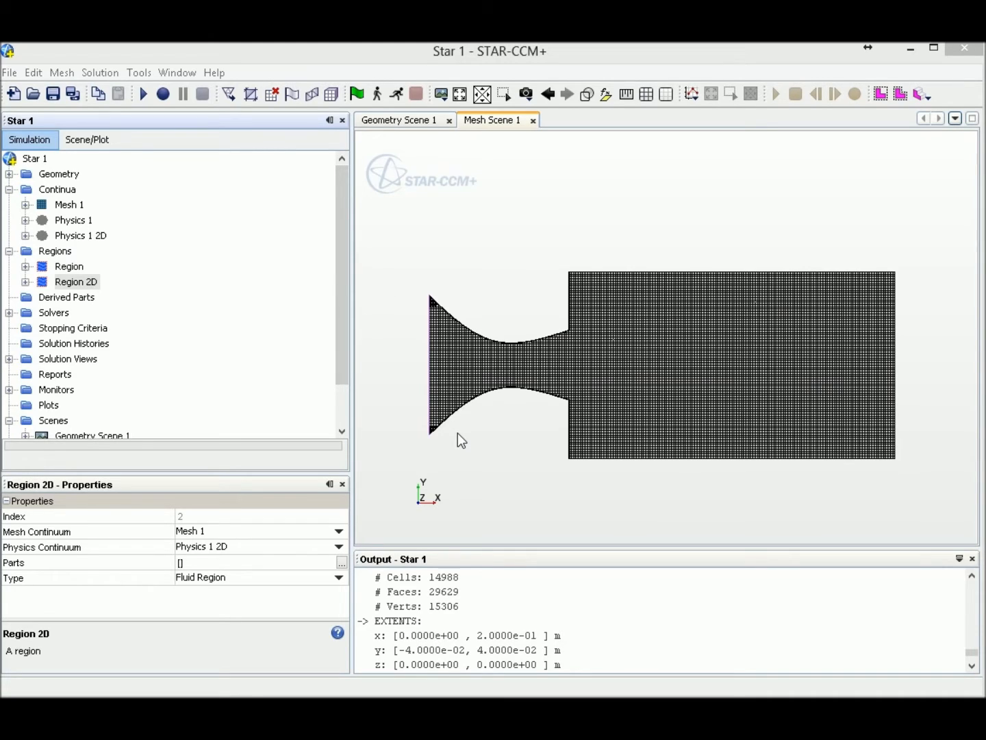
mouse_move(72, 238)
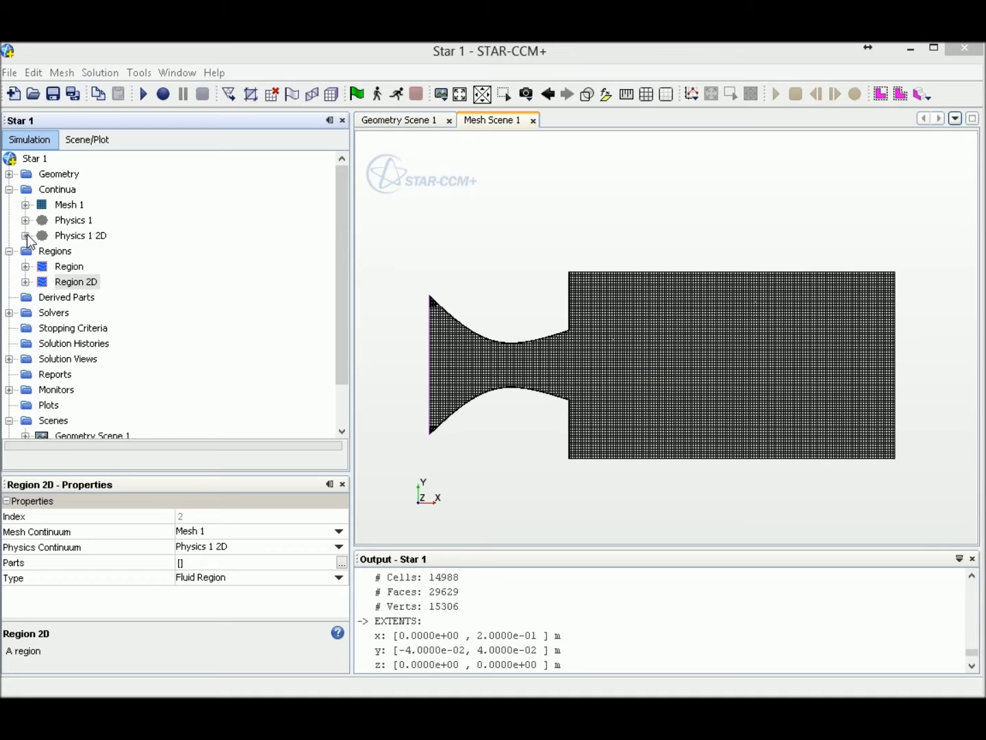
- Select Steady, Coupled Flow, Ideal Gas and Turbulent models for the Physics 1 2D continuum
click(24, 235)
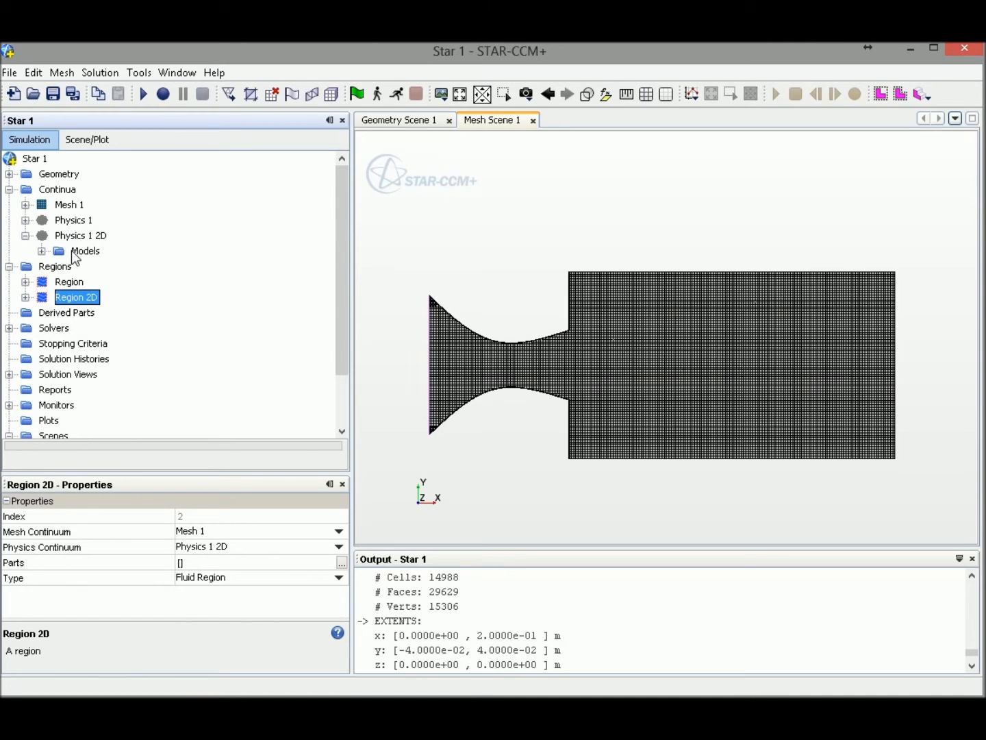
double_click(85, 251)
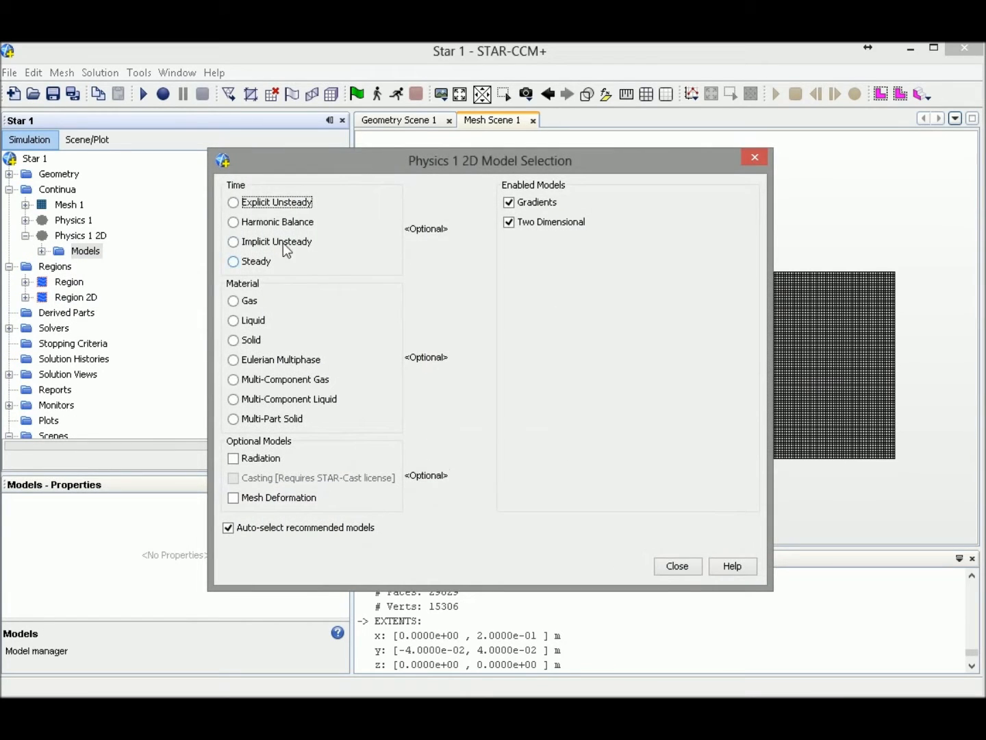
click(232, 261)
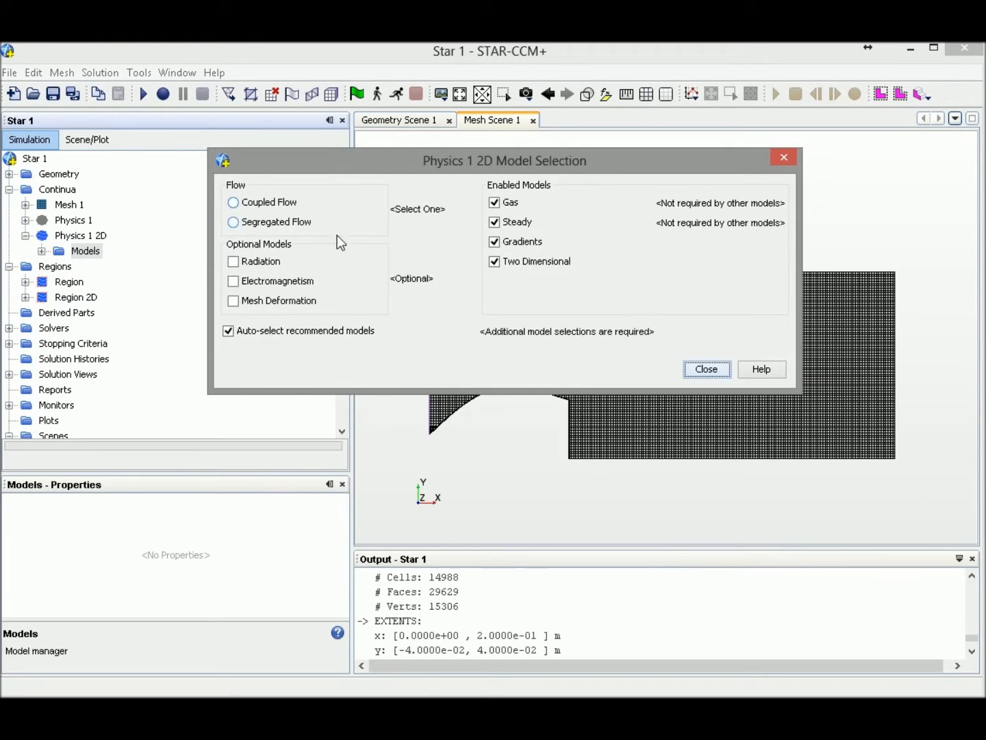
click(233, 201)
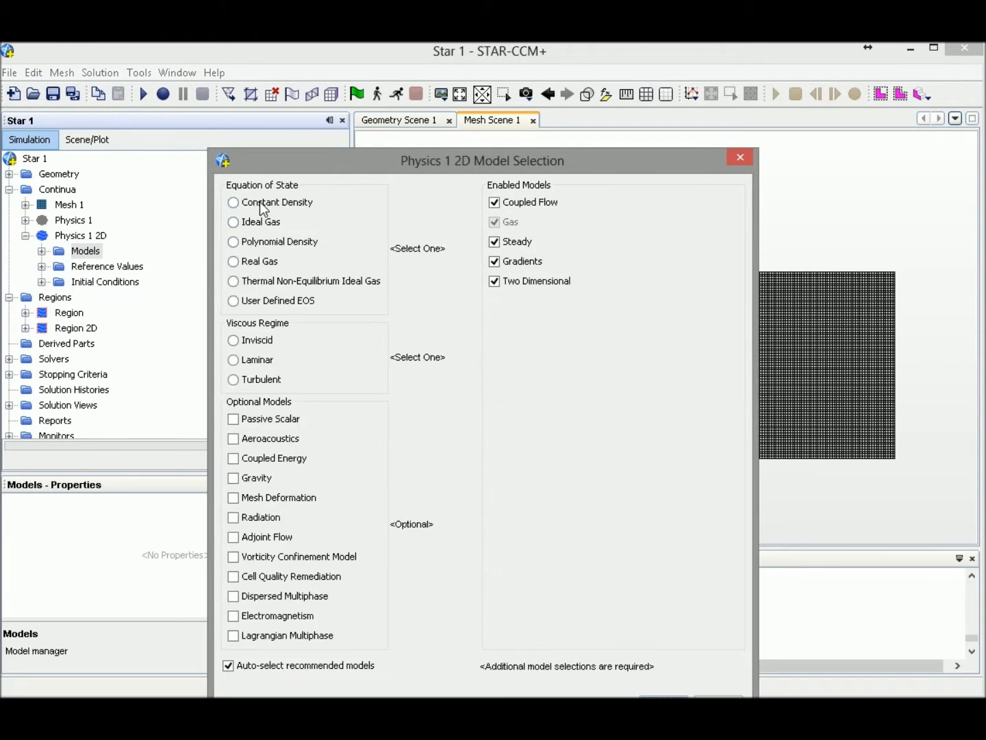
click(232, 222)
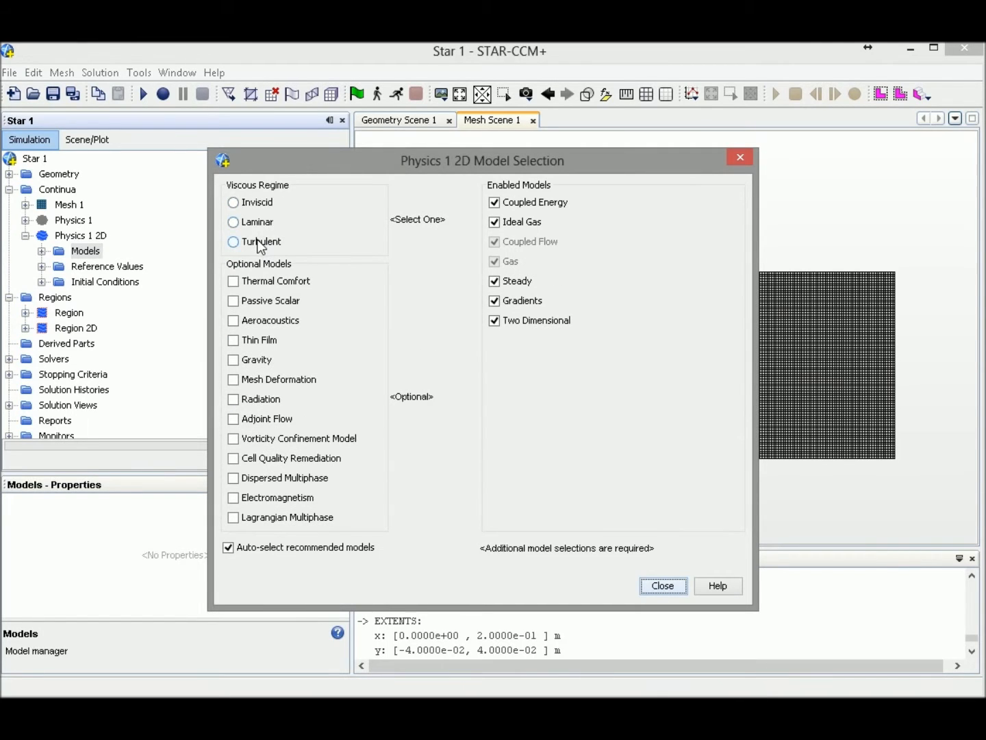
click(233, 241)
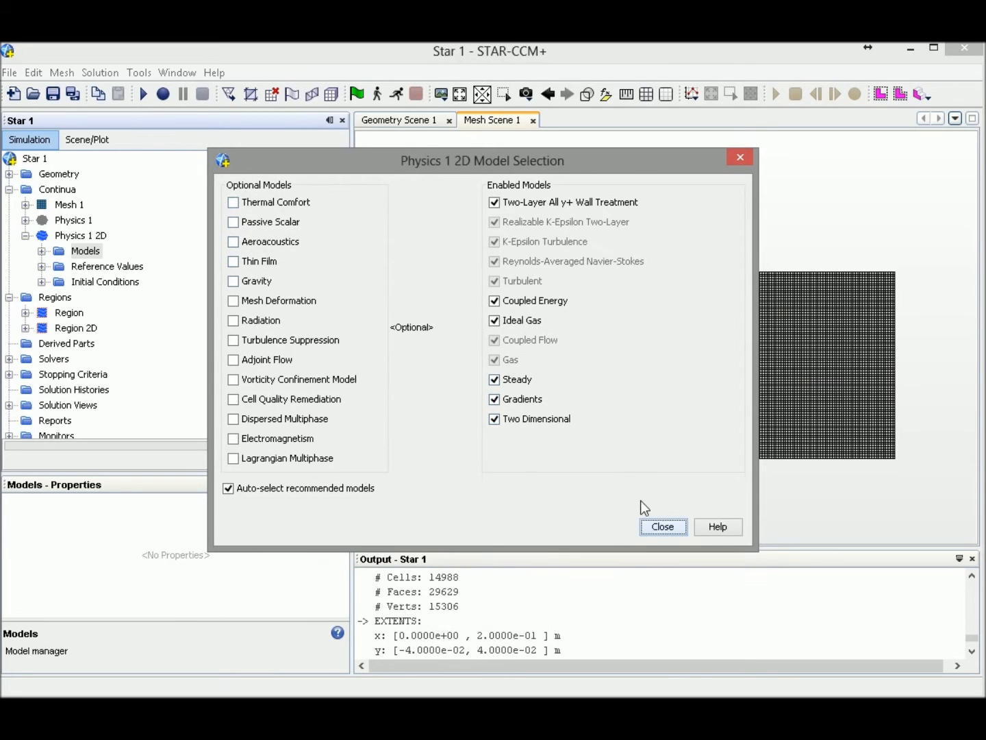
click(662, 526)
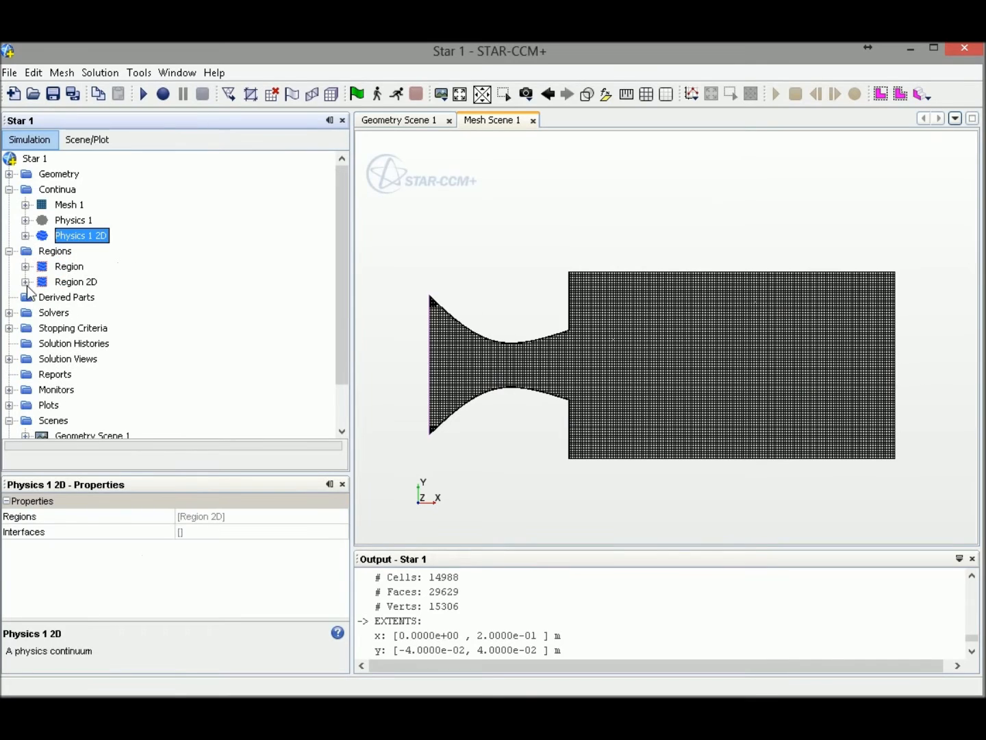
- Expand Region 2D's boundaries and the Body 1.inlet boundary's settings folders
click(26, 283)
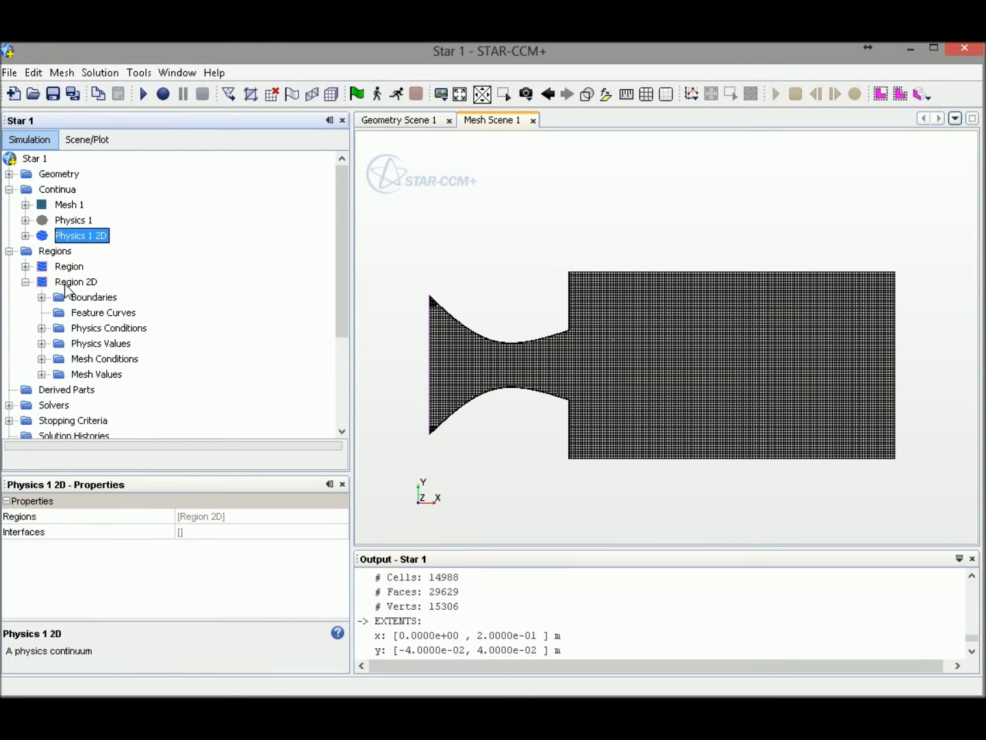
click(77, 282)
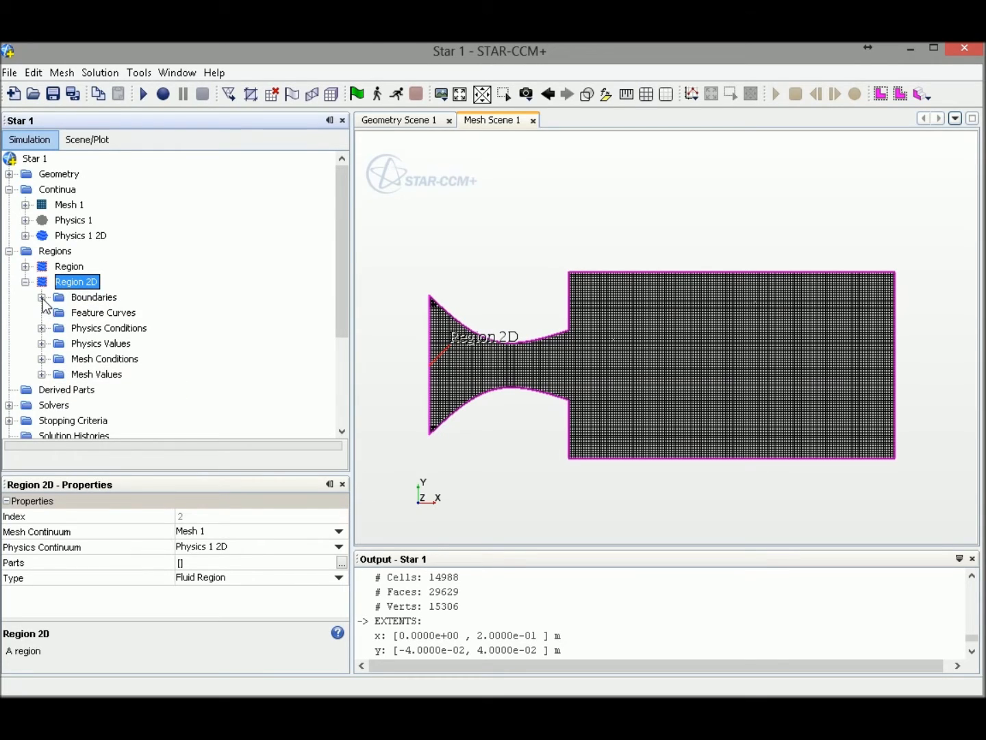
click(42, 296)
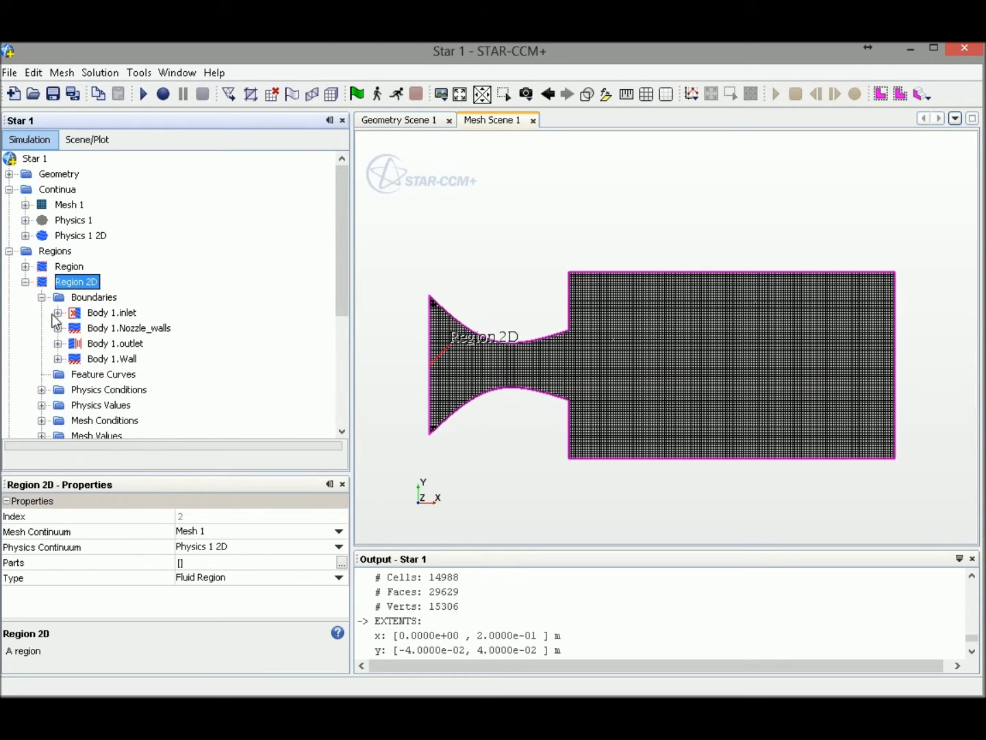
click(57, 313)
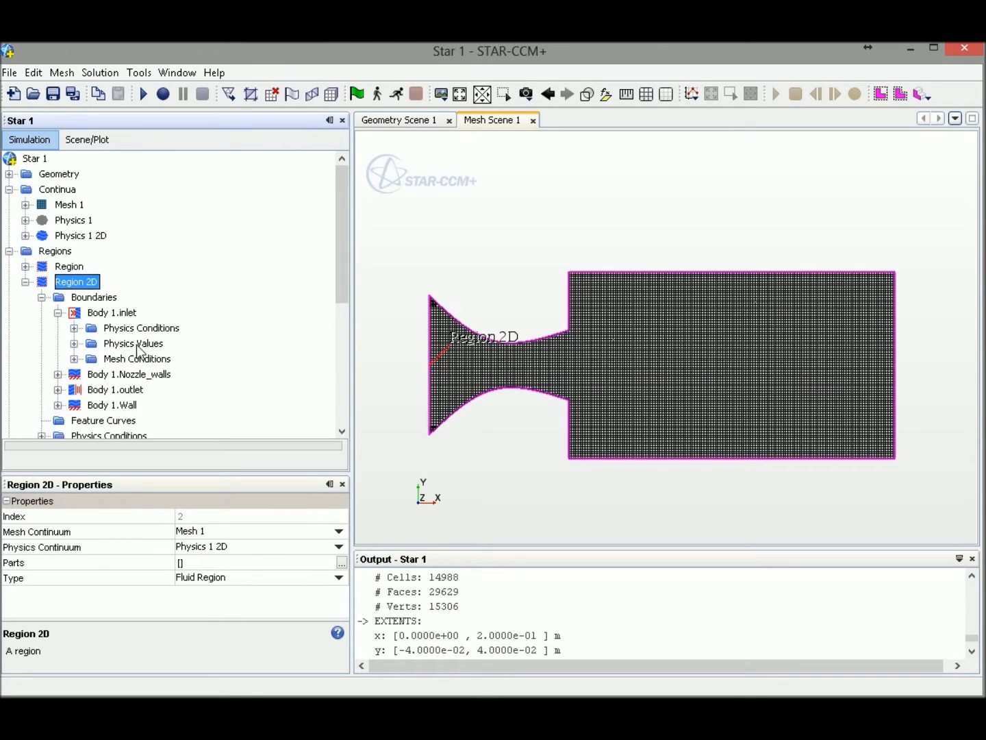
mouse_move(137, 359)
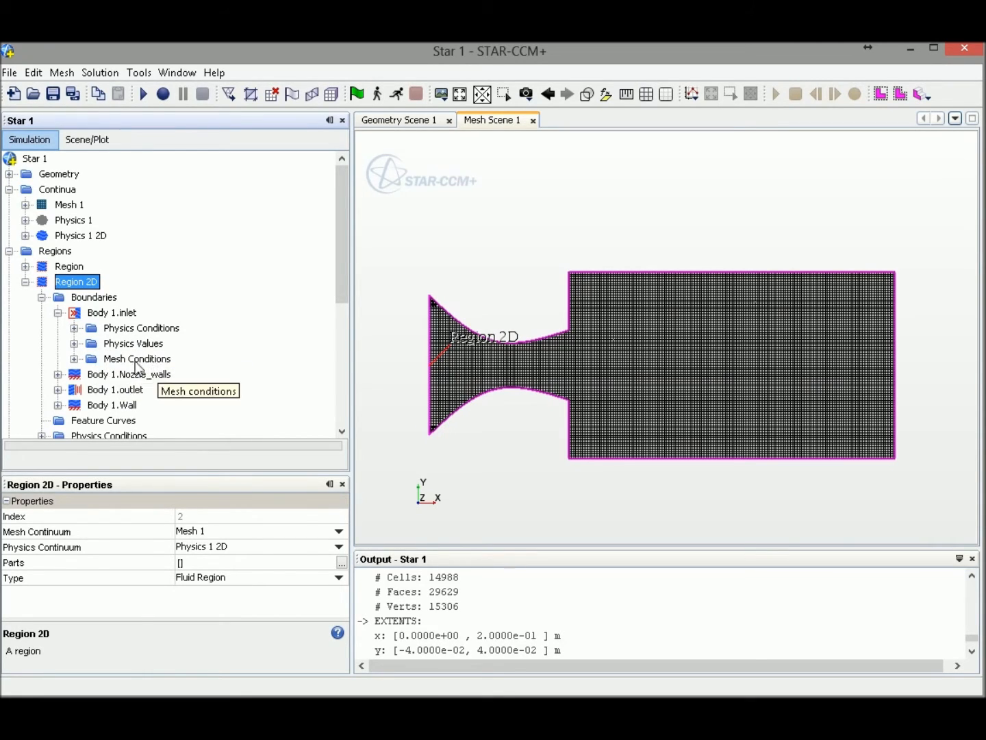
mouse_move(209, 387)
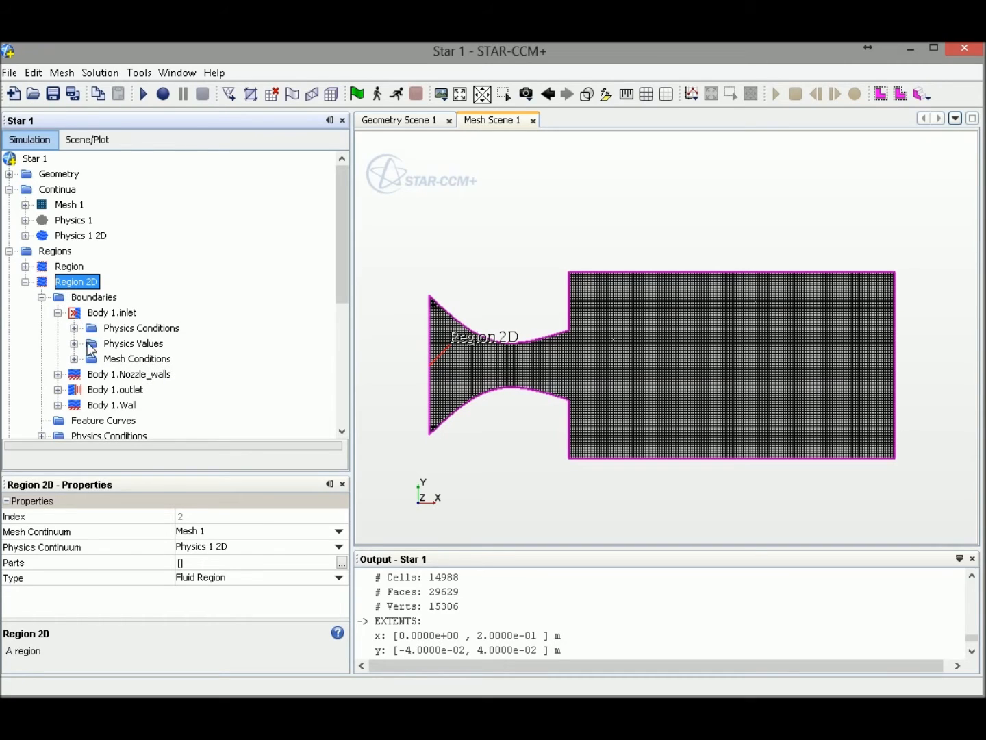
mouse_move(177, 324)
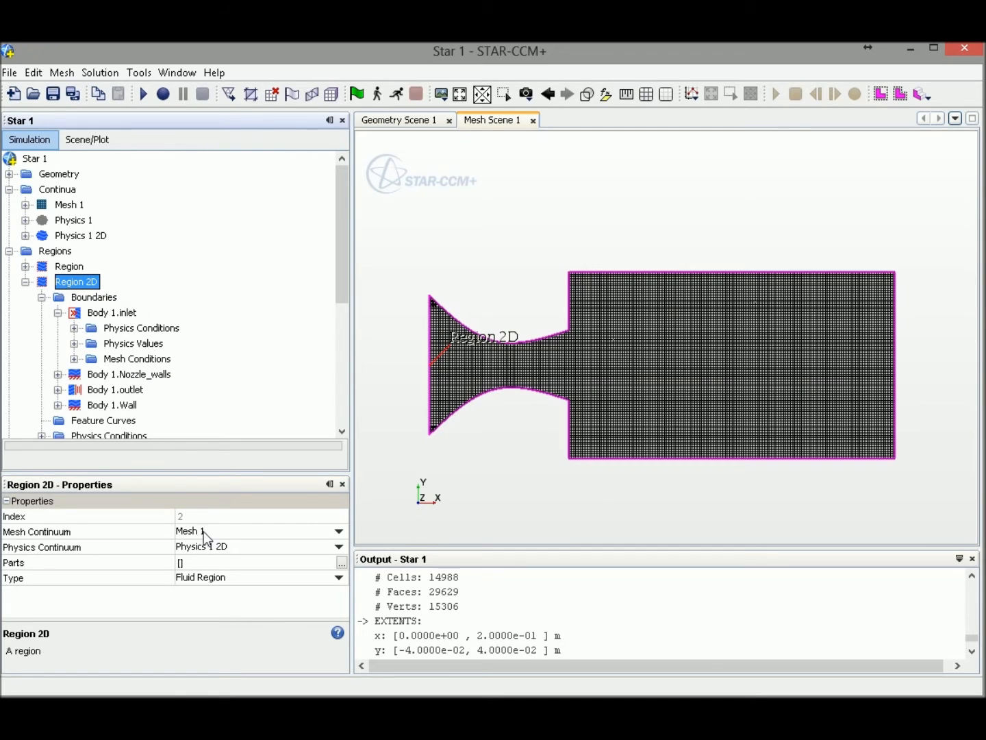
- Set Region 2D's Mesh Continuum property to None
click(337, 532)
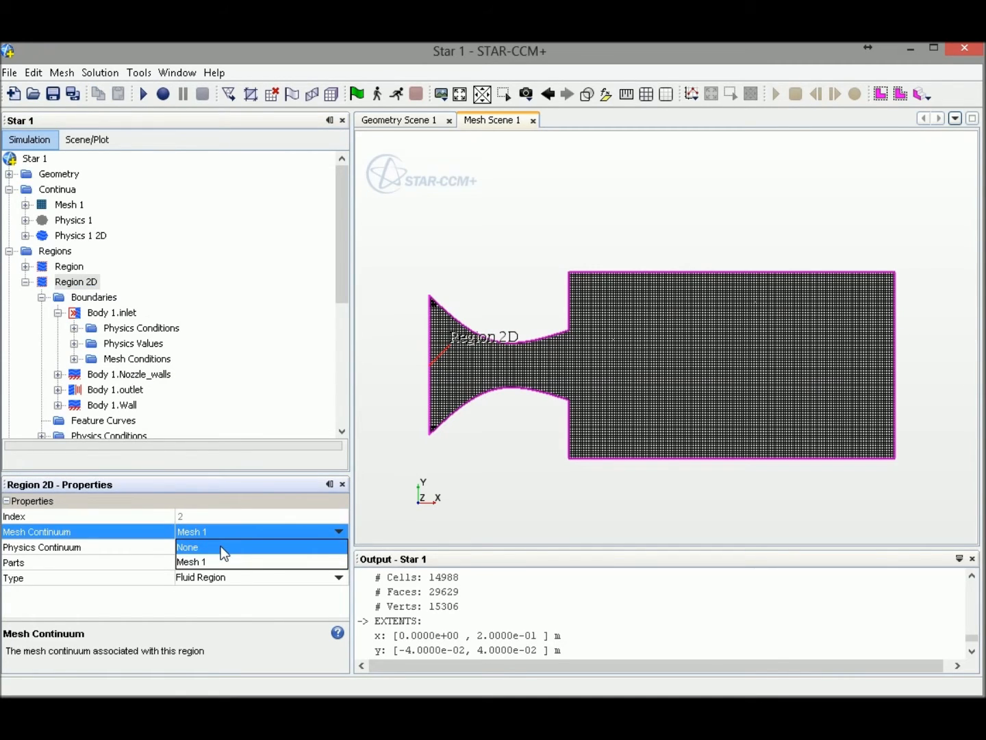
click(189, 546)
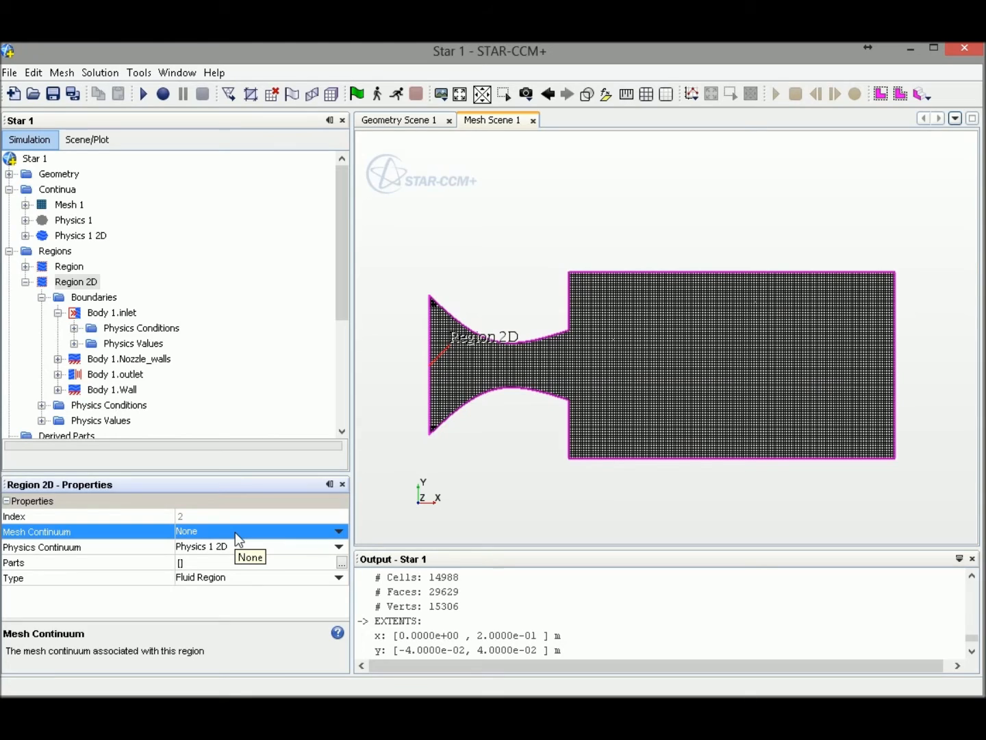
mouse_move(234, 500)
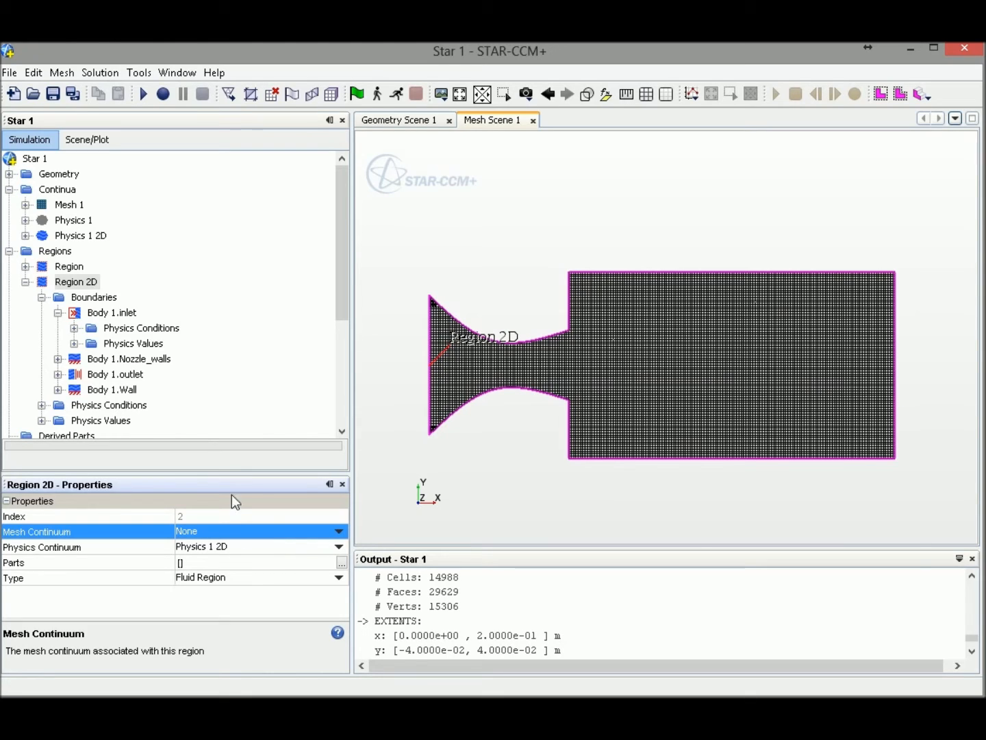
mouse_move(217, 537)
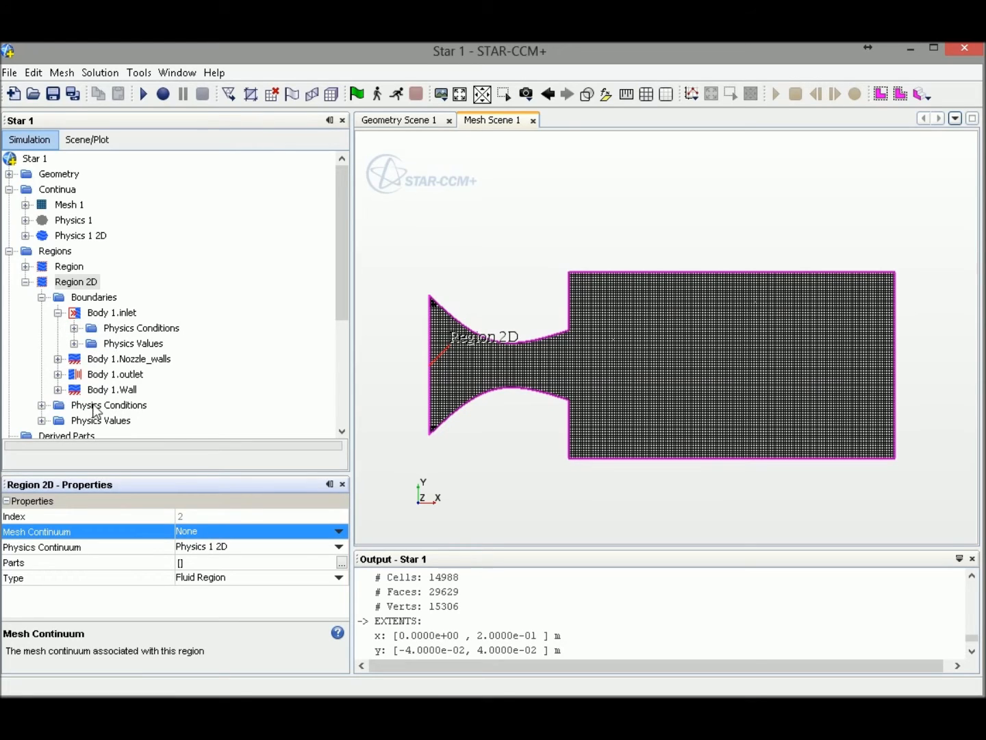
mouse_move(41, 288)
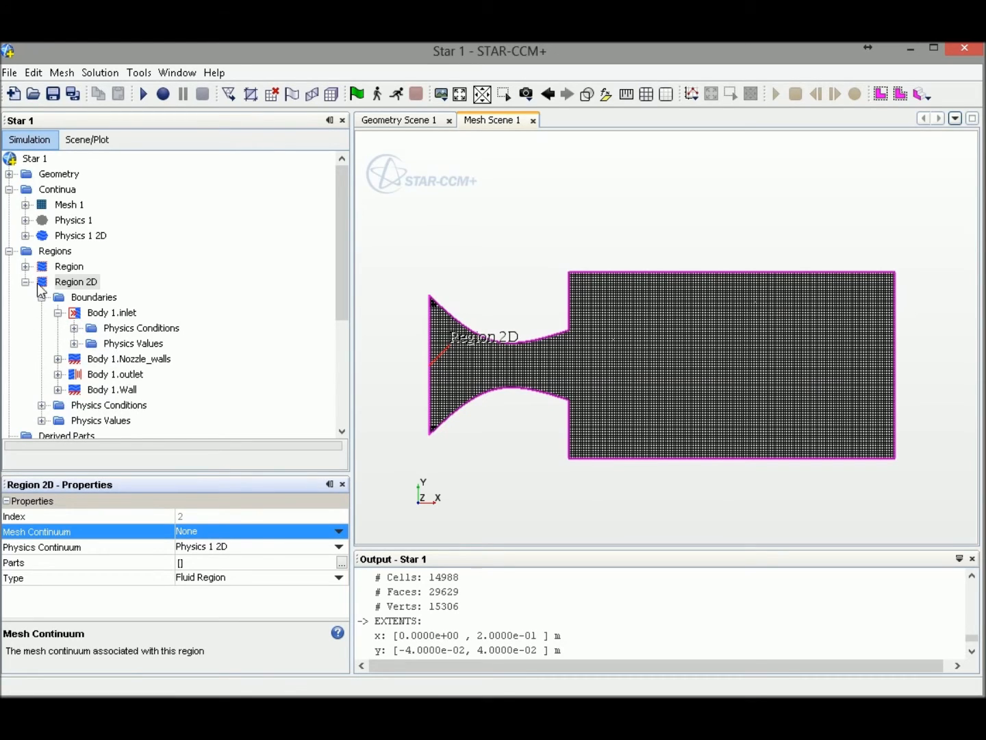
- Give Body 1.inlet a constant total pressure of 100000 Pa under its Physics Values
click(112, 313)
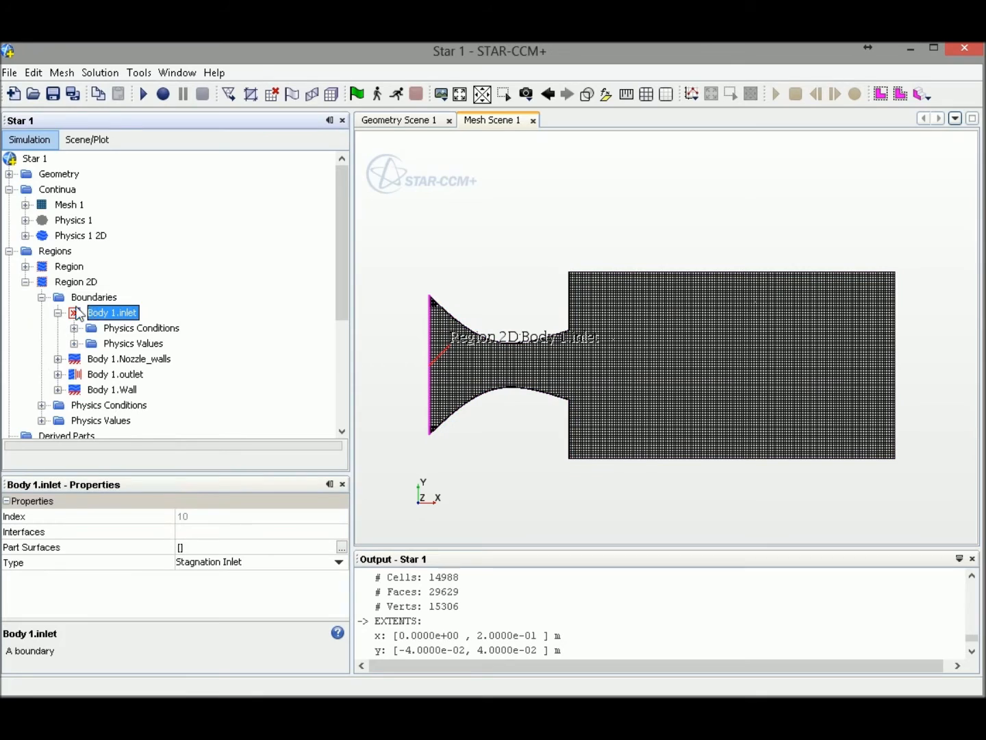
mouse_move(87, 357)
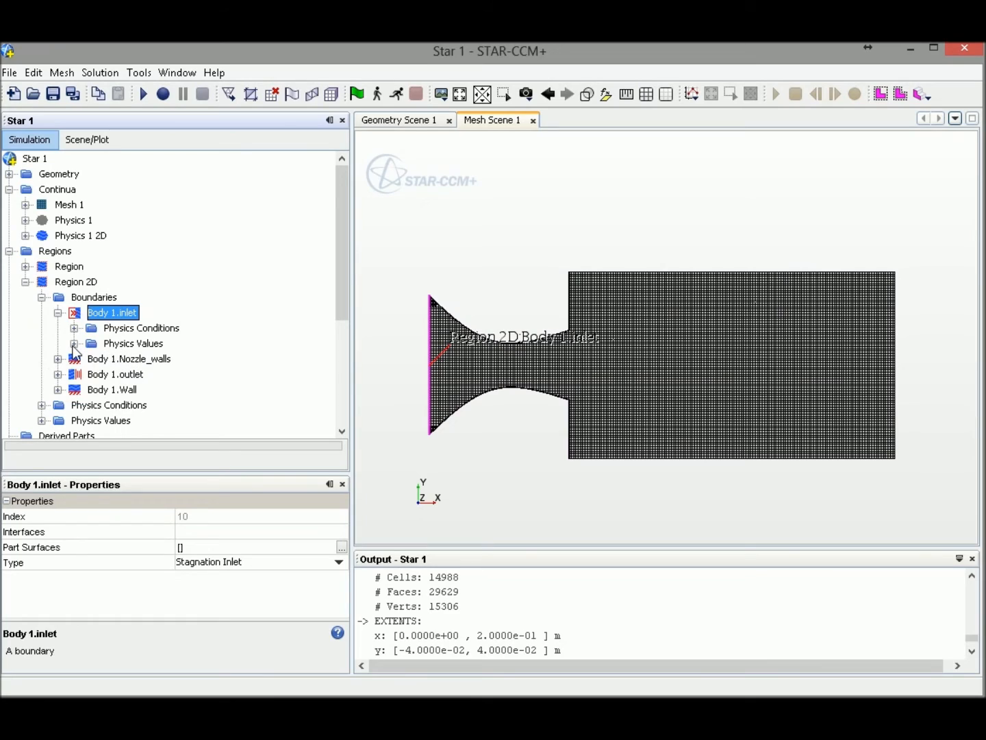
click(76, 342)
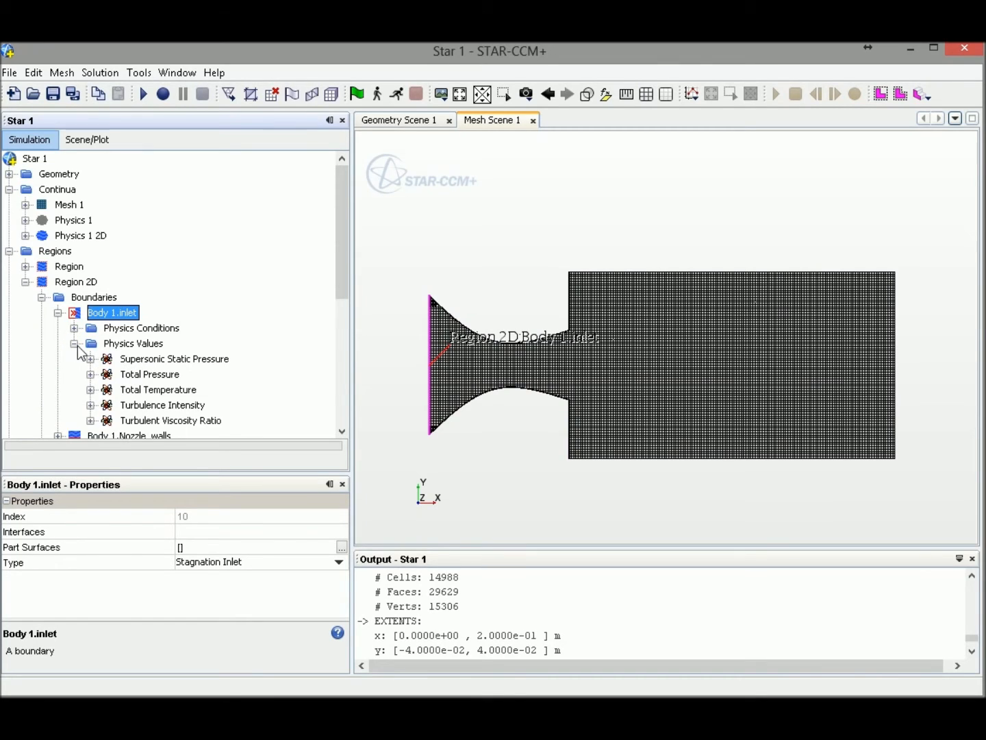
mouse_move(99, 385)
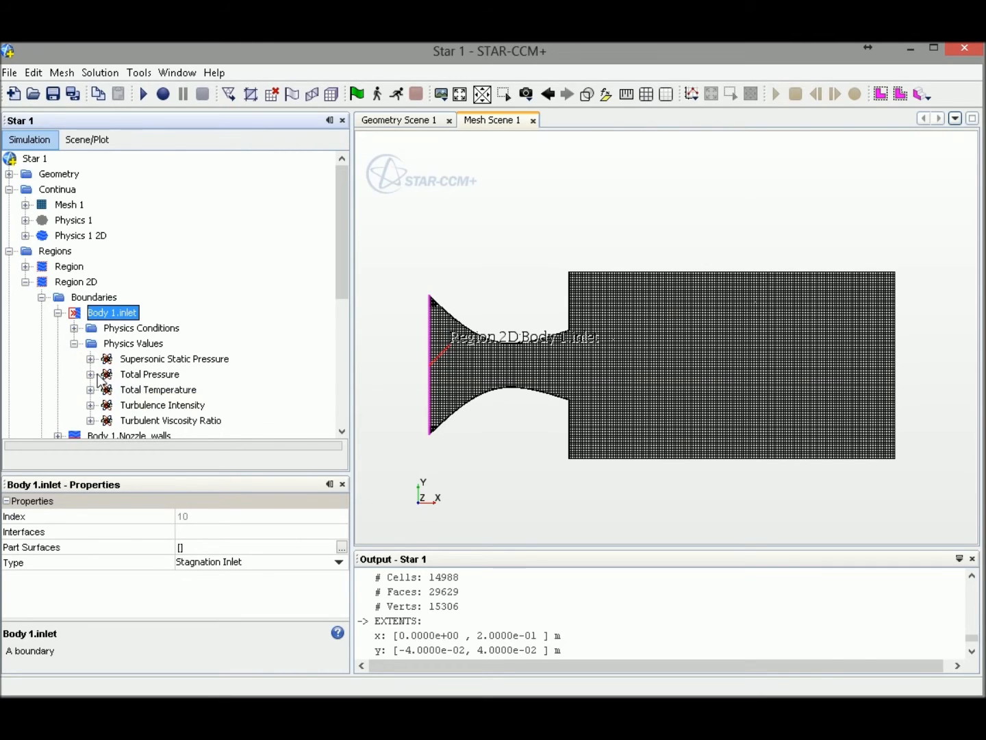
click(90, 374)
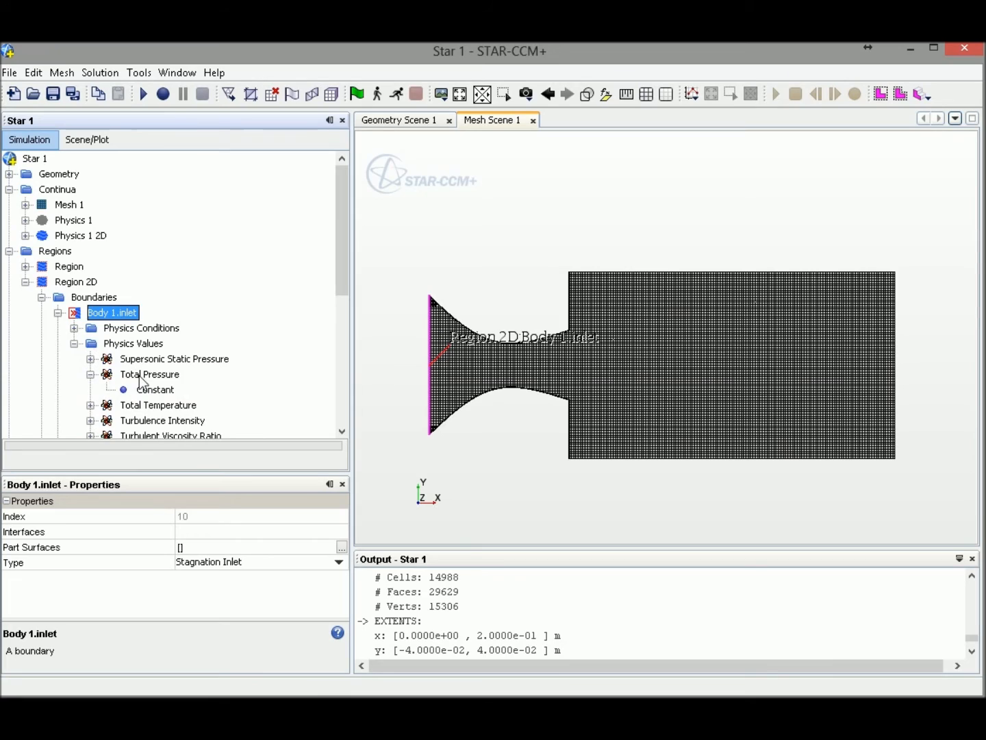
click(156, 389)
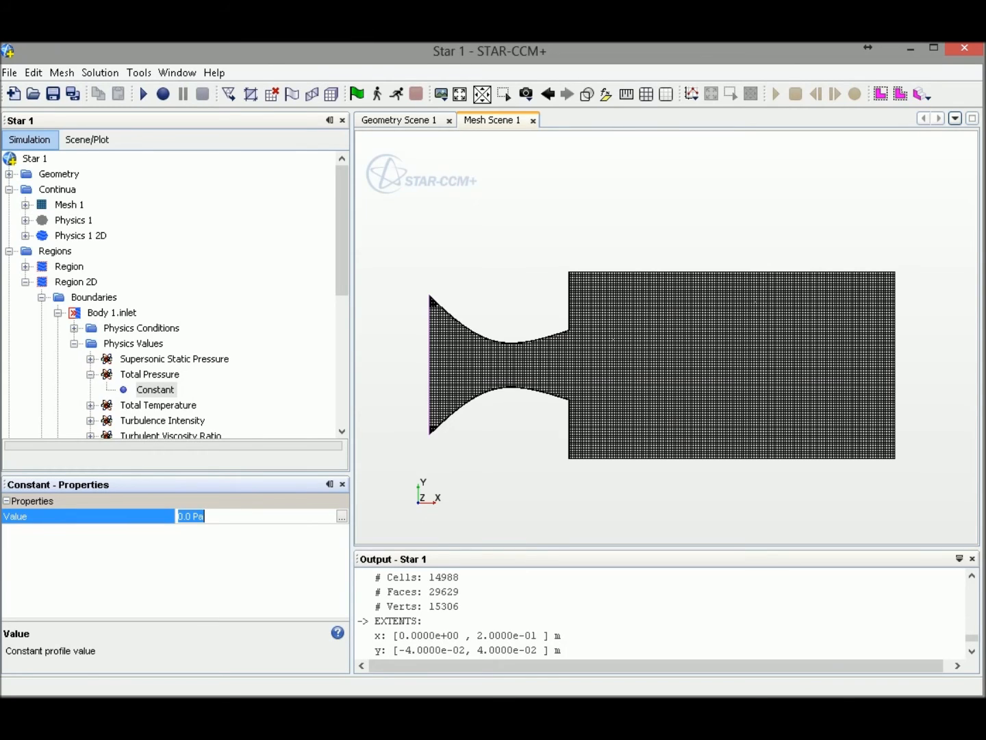
text(10000)
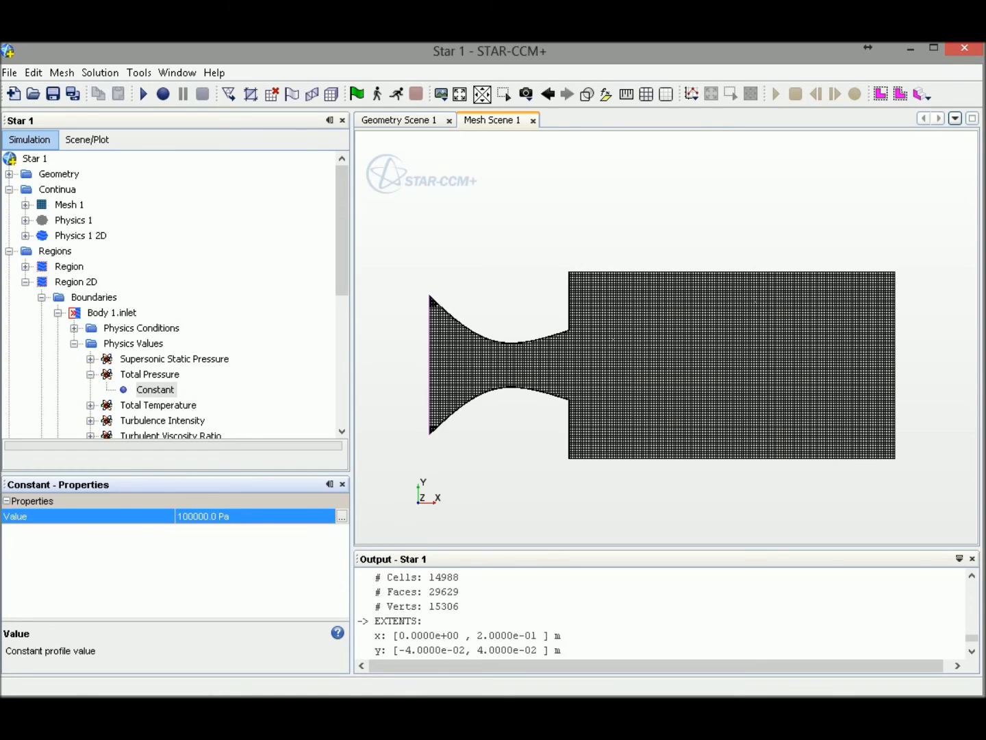
click(149, 375)
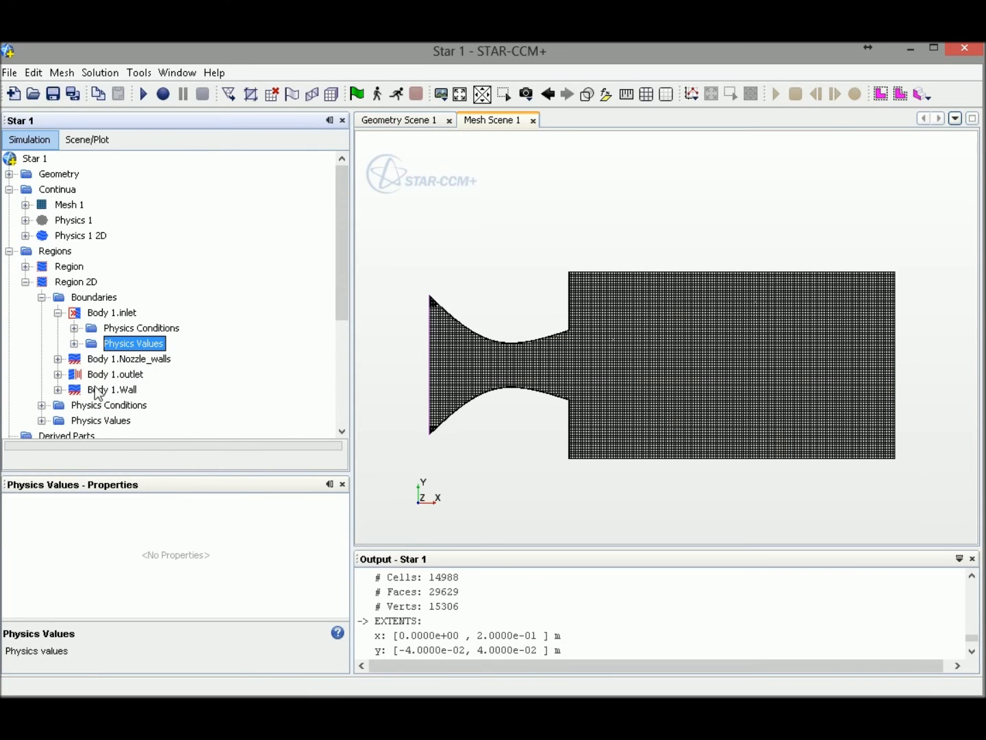
- Check Body 1.outlet's constant pressure value, leaving it at 0.0 Pa
click(59, 374)
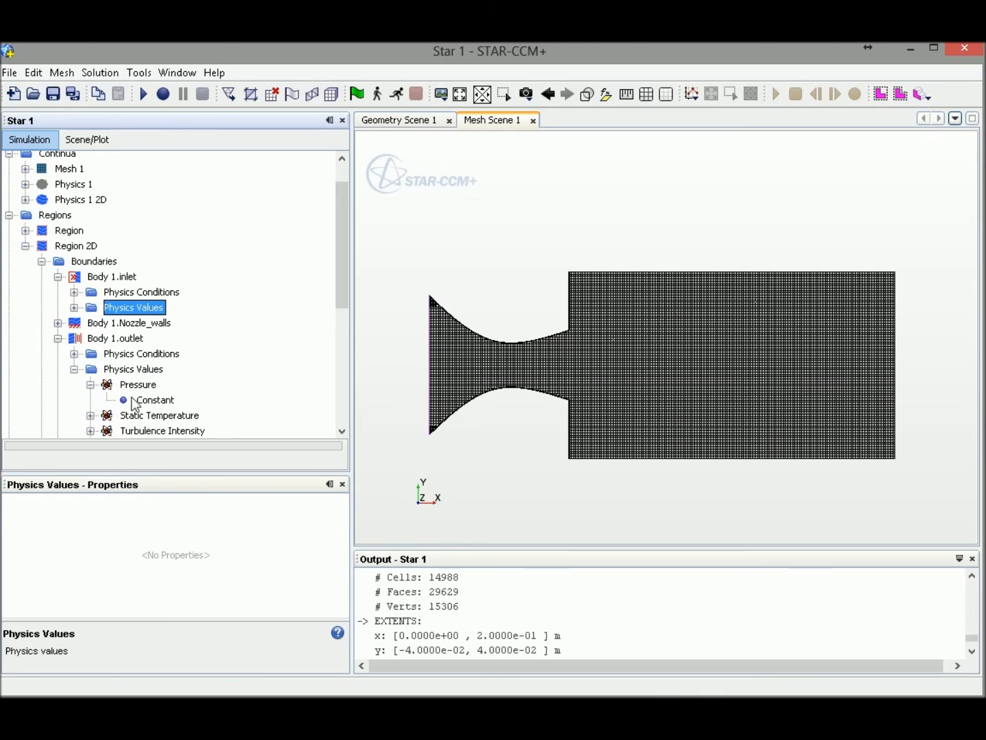
click(156, 400)
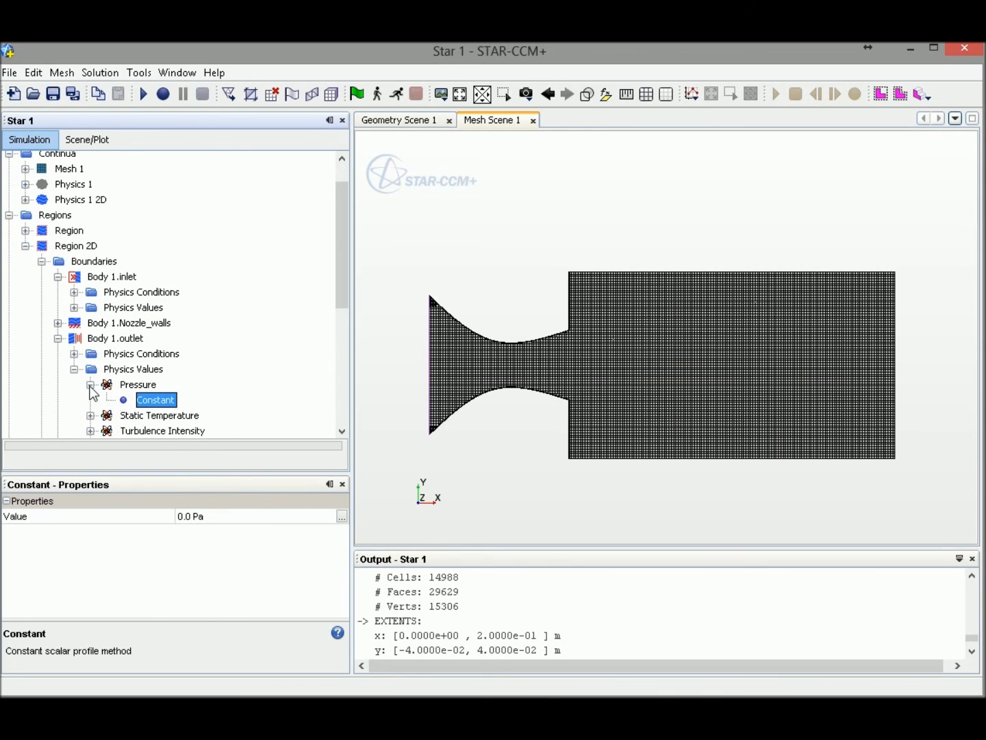
click(137, 384)
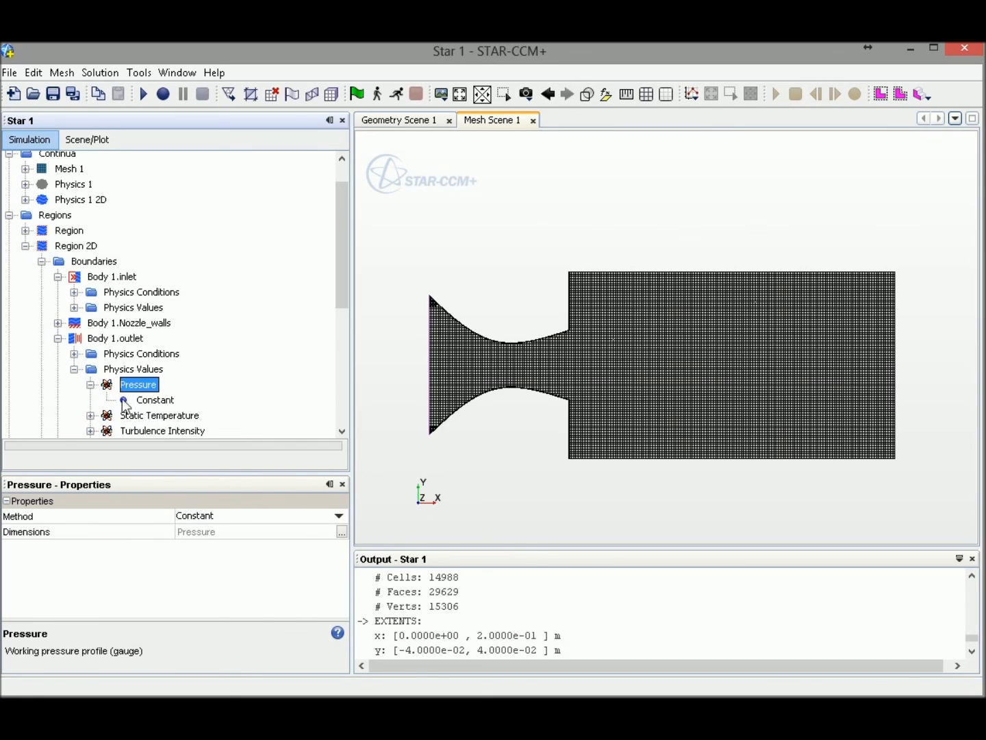
click(156, 400)
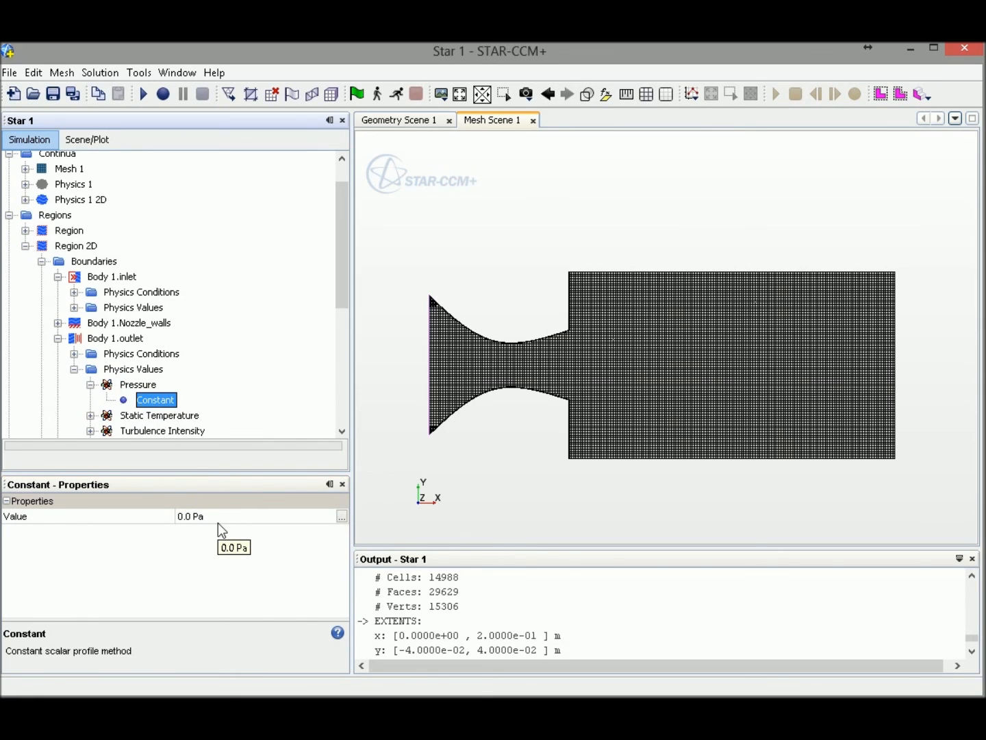
mouse_move(67, 384)
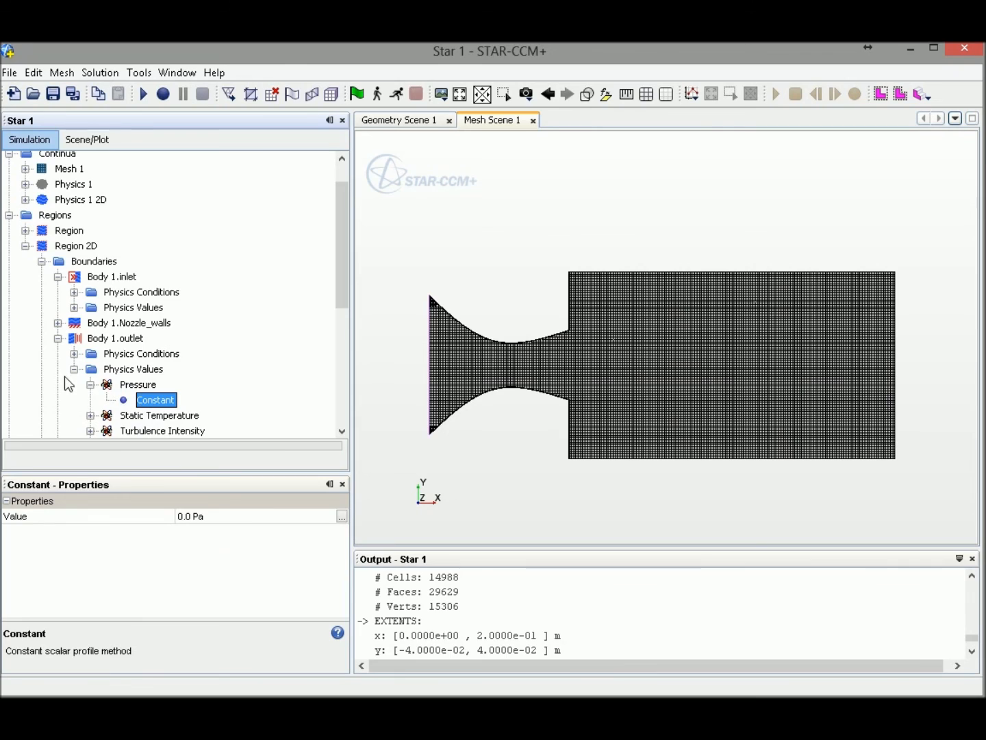
click(137, 384)
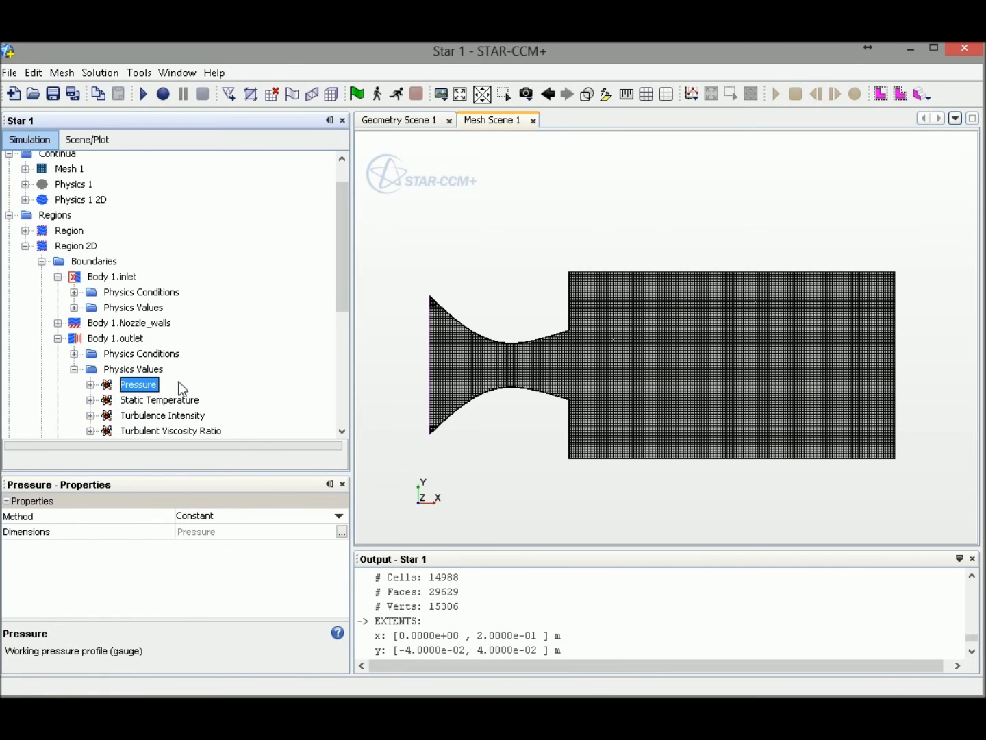